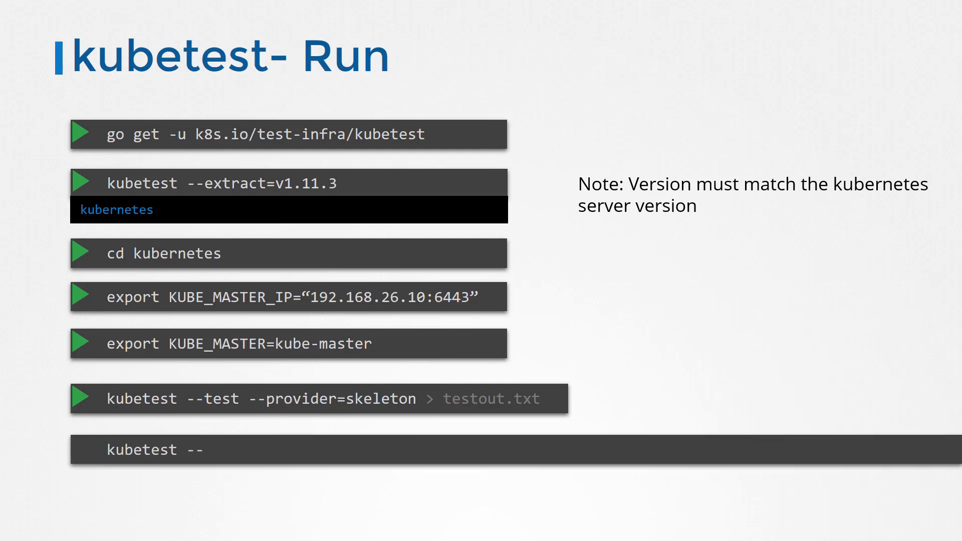
{"action": "type", "text": "--test --provider=skeleton --test_args=\"--gi"}
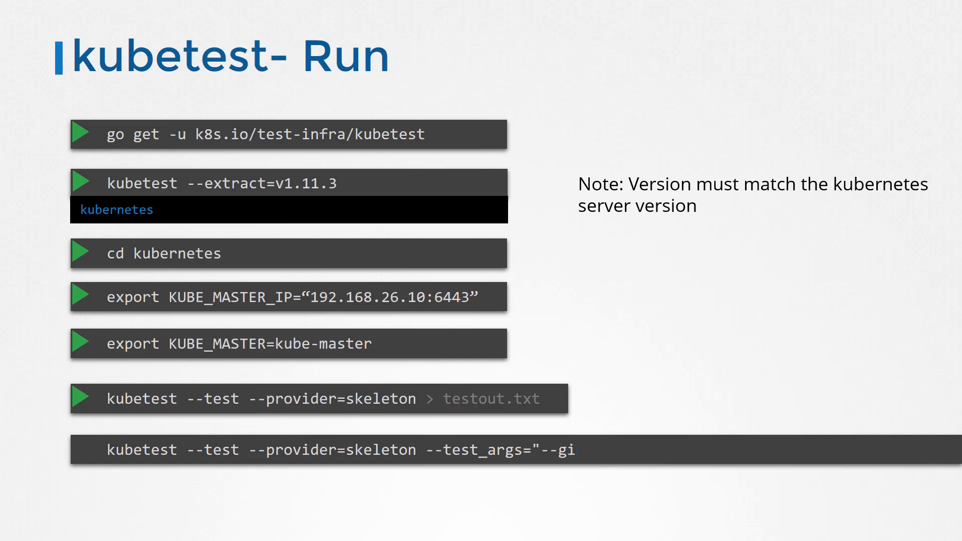
{"action": "type", "text": "nkgo.focus=Secrets\" > testout.txt"}
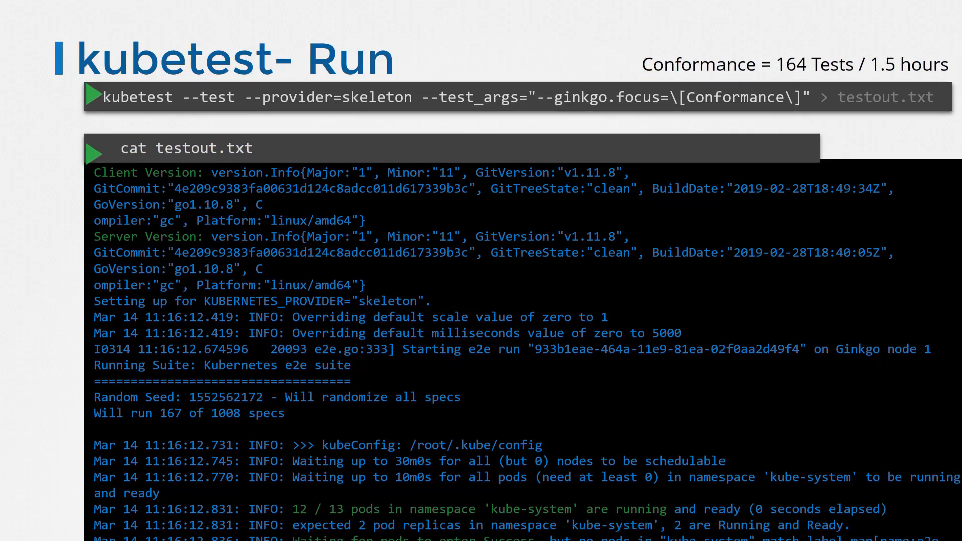
{"action": "scroll", "scroll_direction": "down", "scroll_amount": 3}
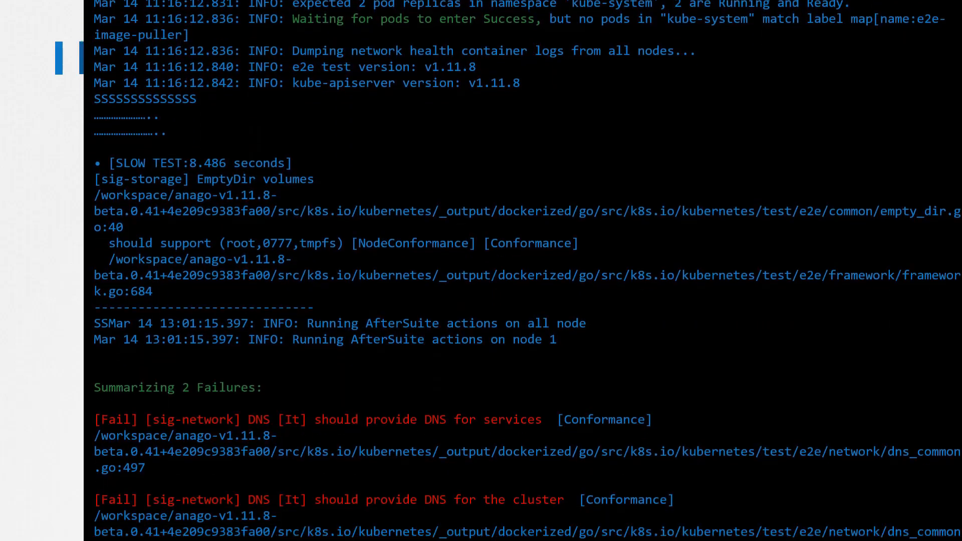